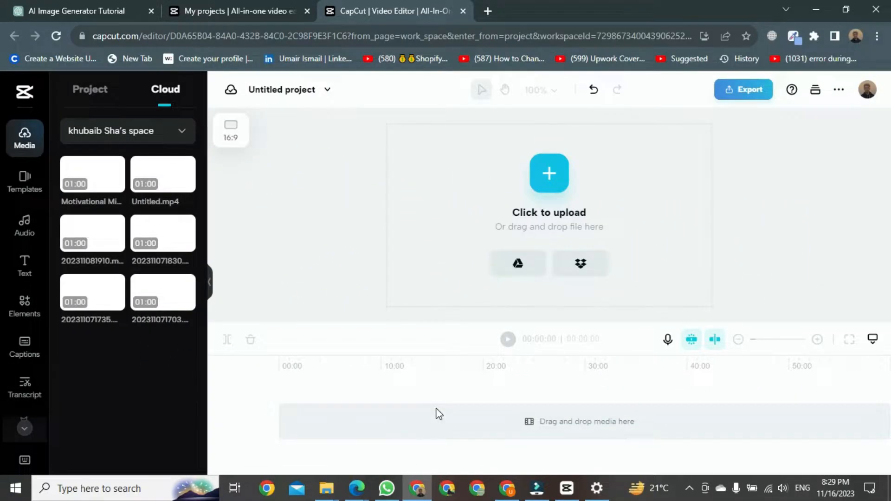
{"action": "mouse_move", "coordinate": [364, 355]}
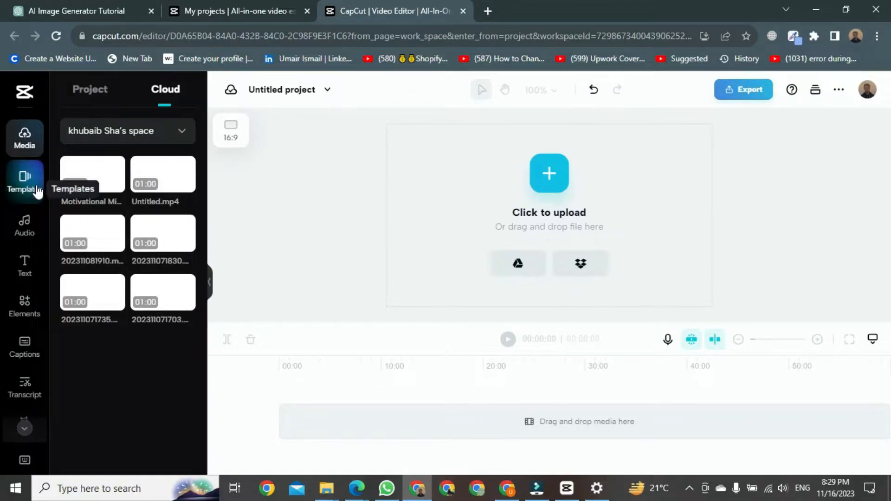
{"action": "mouse_move", "coordinate": [6, 181]}
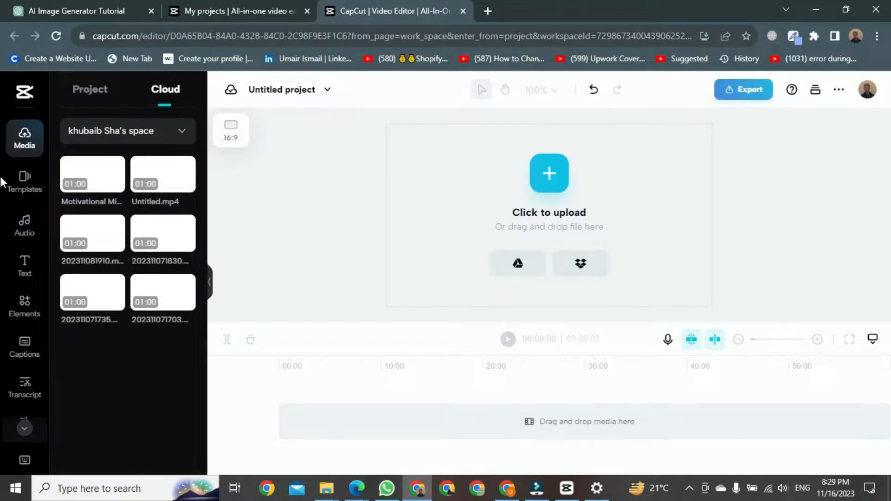
{"action": "mouse_move", "coordinate": [24, 182]}
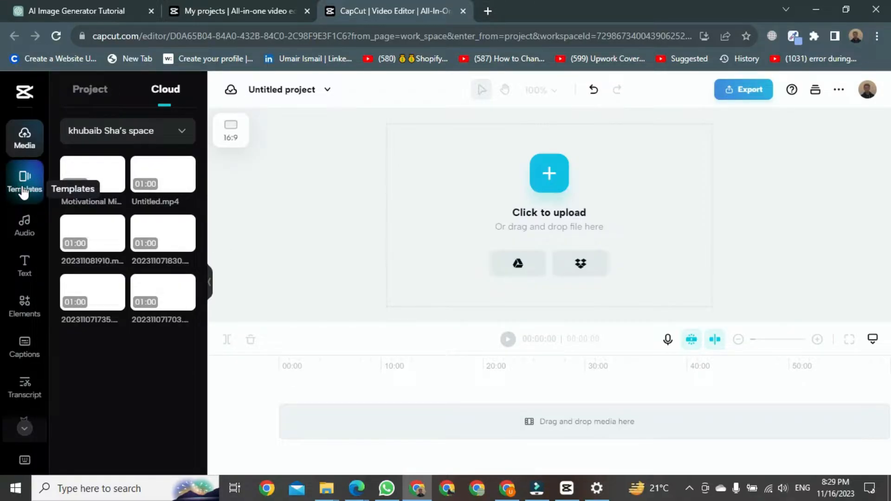
Step: Search the Templates library for 'tiktok', listing suggestions like 'tiktok edit video'
{"action": "left_click", "coordinate": [24, 181]}
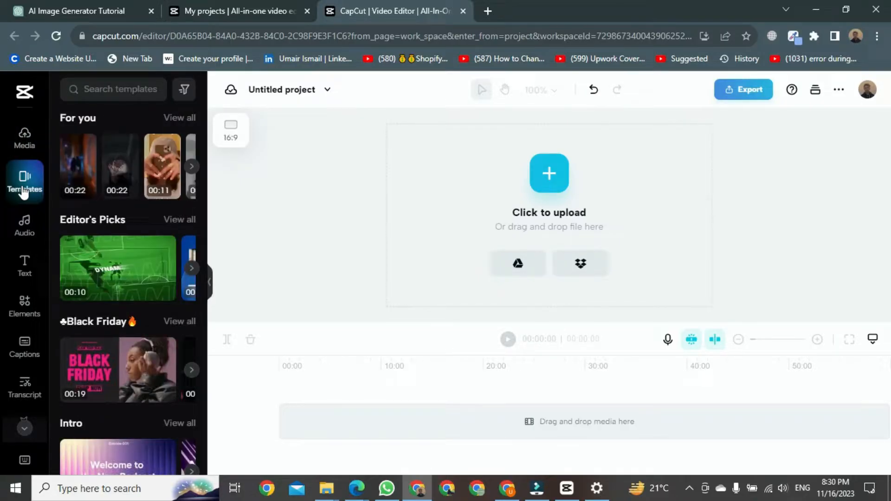
{"action": "left_click", "coordinate": [113, 89]}
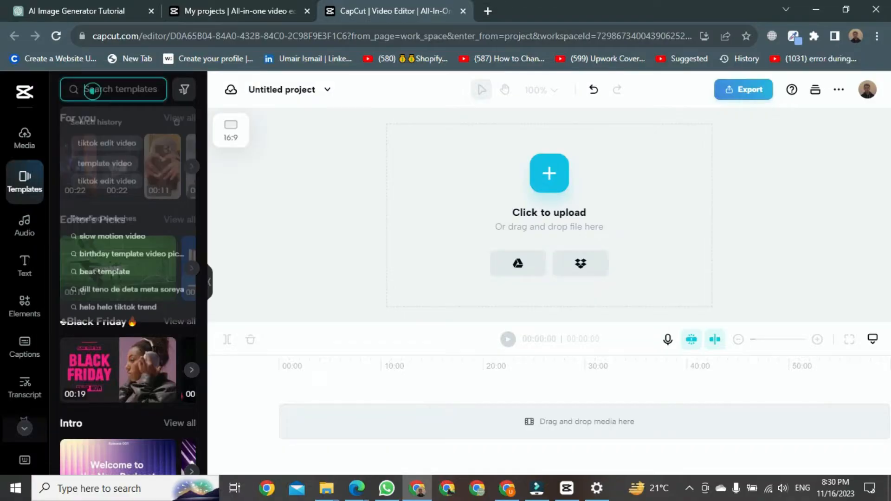
{"action": "type", "text": "tik"}
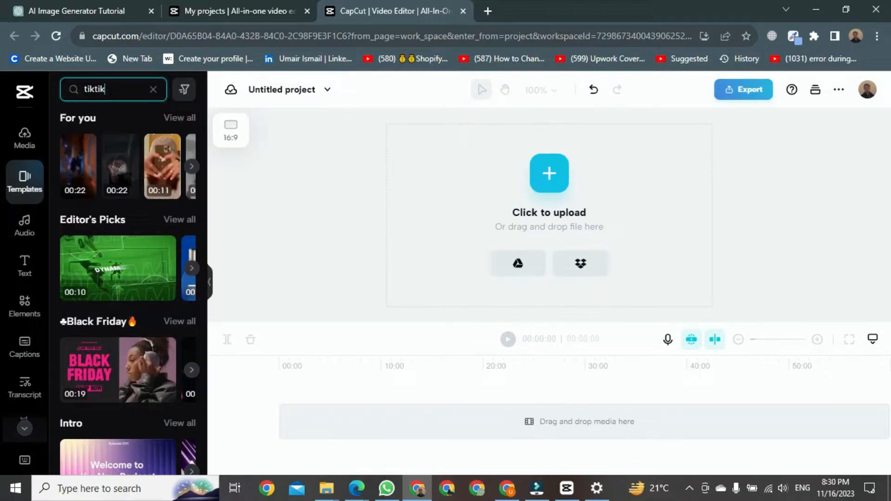
{"action": "type", "text": "tiktok"}
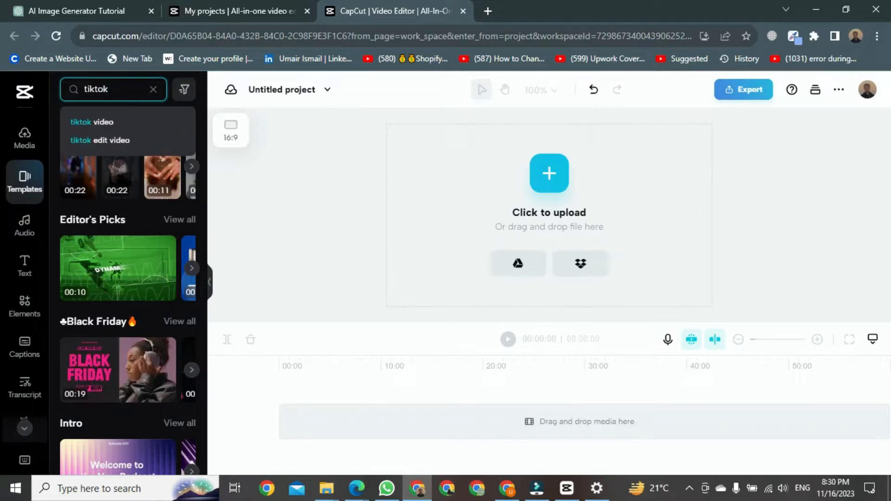
{"action": "mouse_move", "coordinate": [116, 140]}
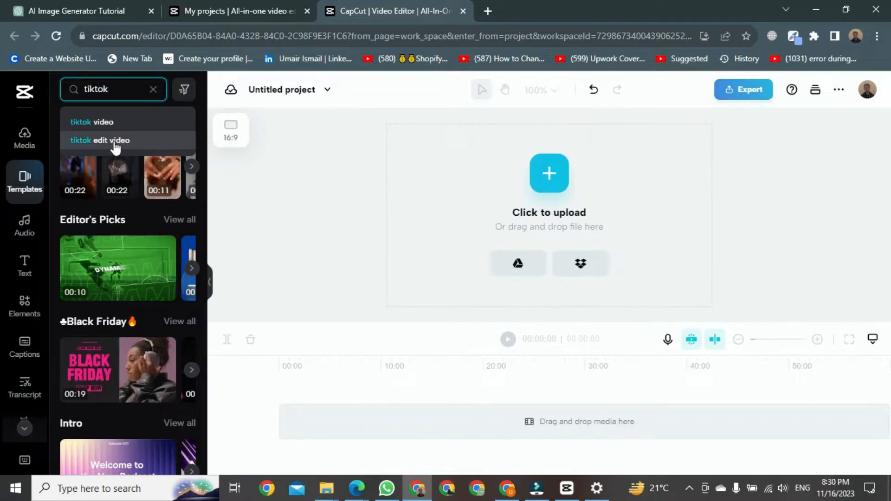
Step: Choose the 'tiktok edit video' suggestion to bring up a grid of template results
{"action": "left_click", "coordinate": [99, 140]}
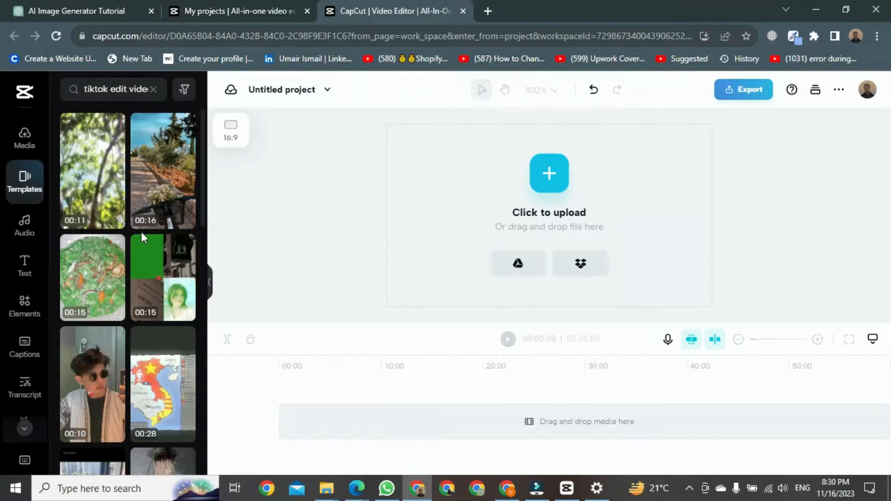
{"action": "mouse_move", "coordinate": [91, 383]}
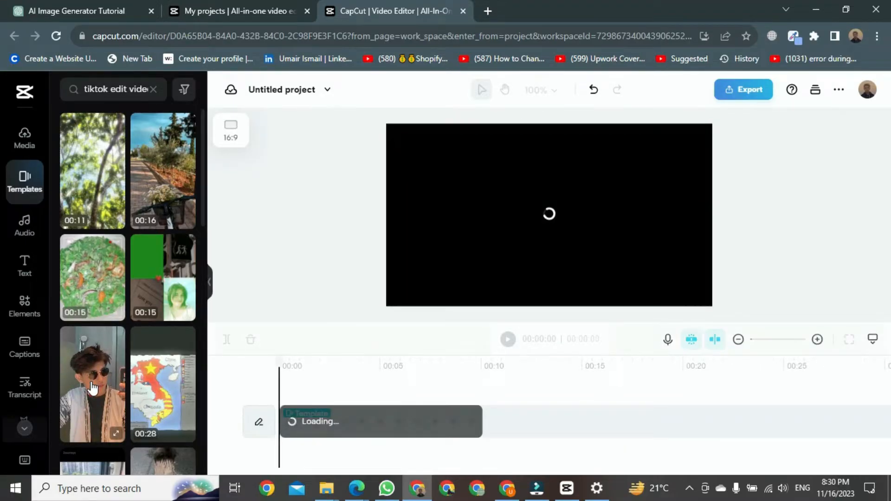
{"action": "mouse_move", "coordinate": [420, 431]}
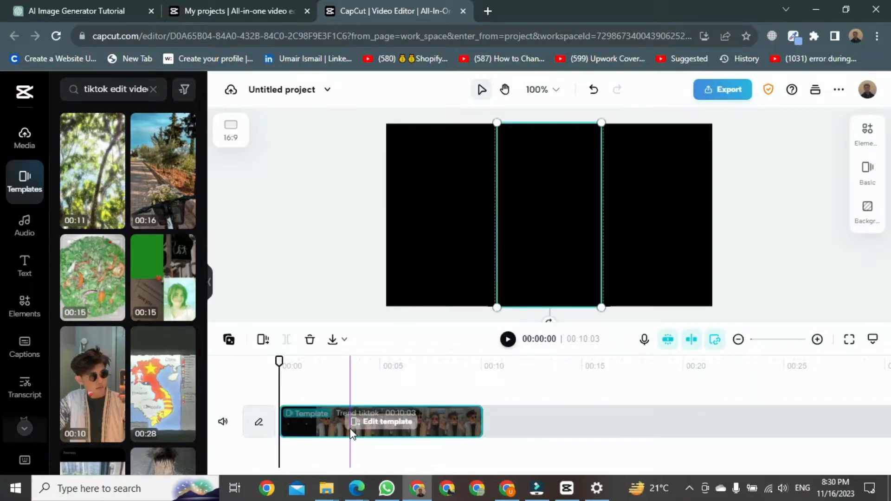
Step: Edit the timeline's TikTok template to reveal its 18 replaceable video slots
{"action": "left_click", "coordinate": [388, 422]}
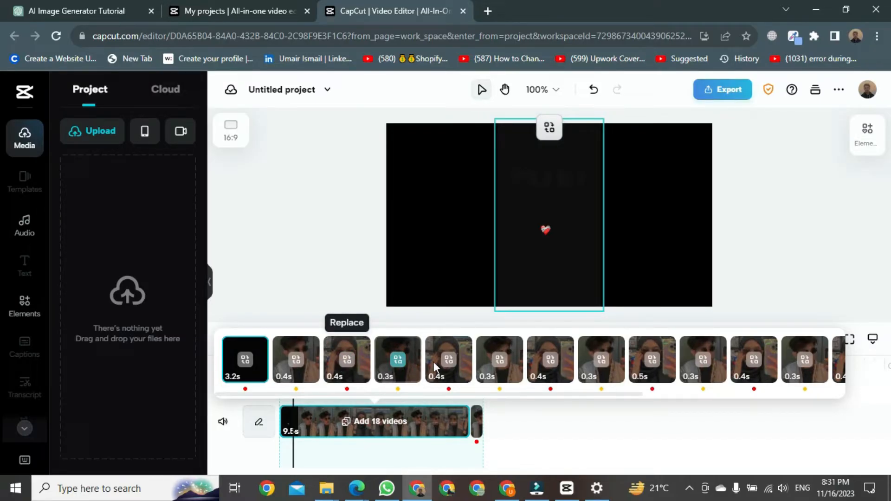
{"action": "mouse_move", "coordinate": [549, 361]}
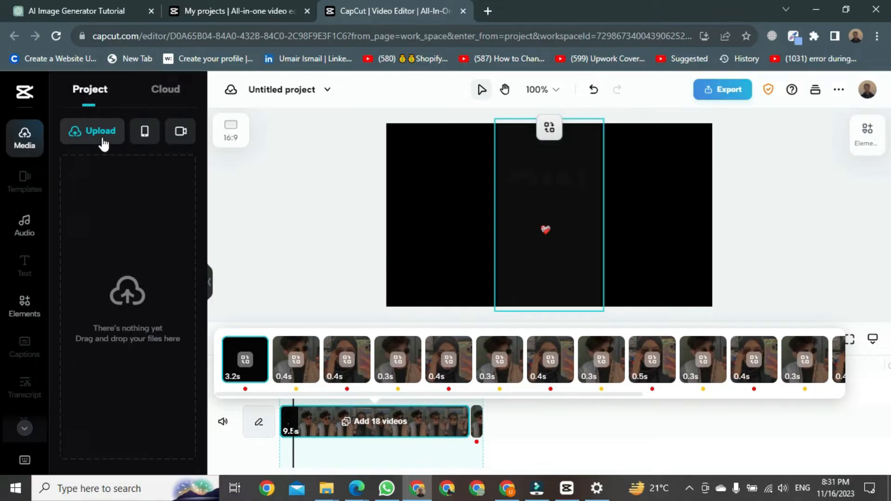
{"action": "mouse_move", "coordinate": [110, 250]}
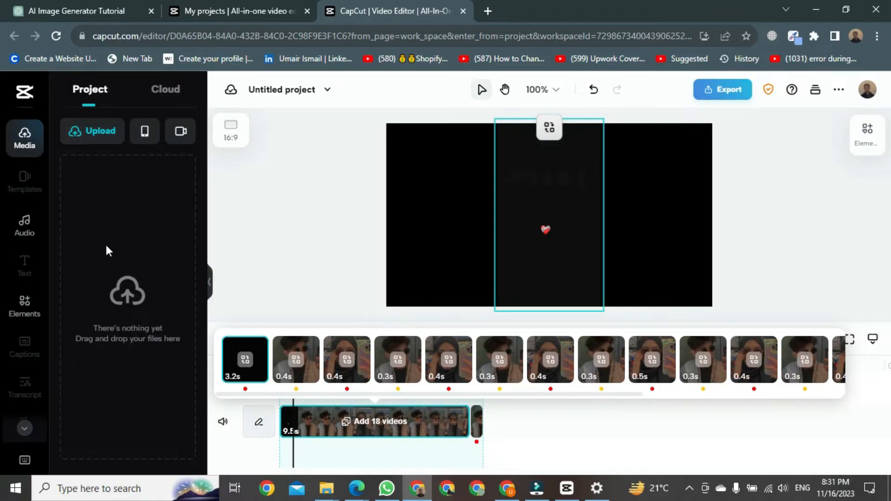
{"action": "mouse_move", "coordinate": [110, 276]}
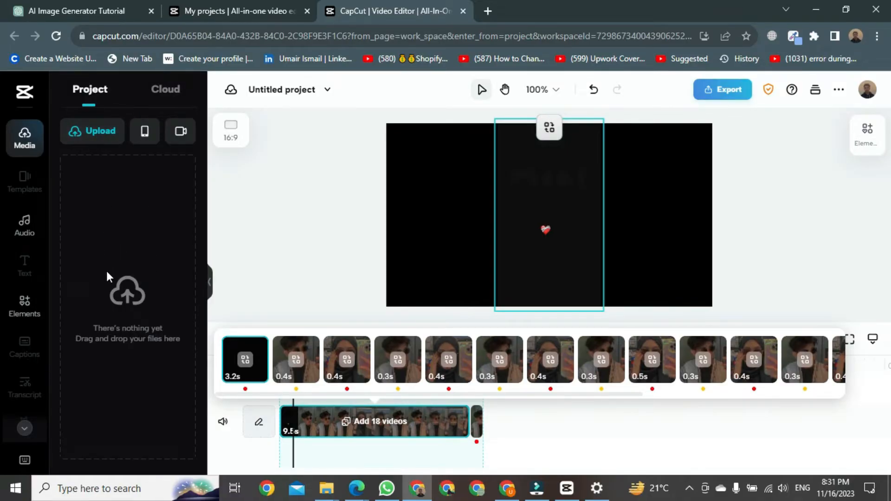